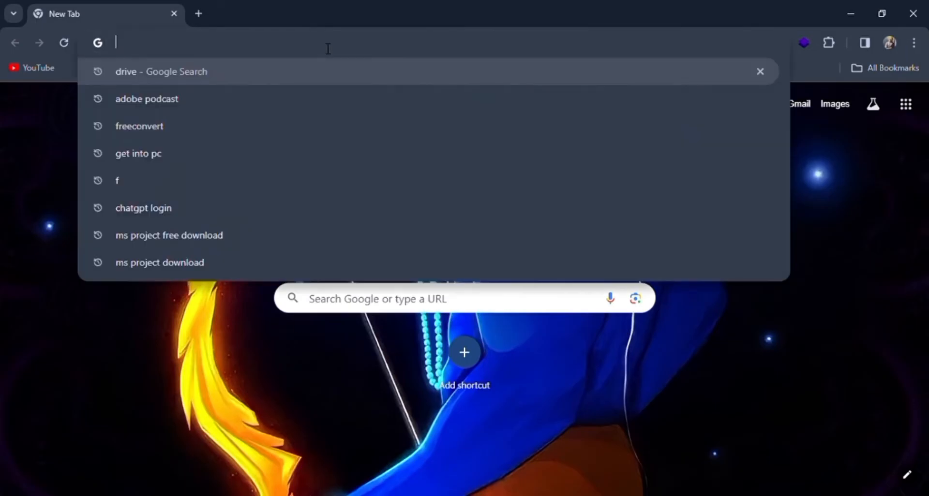
Step: Search Google for 'naukari employee login'
text(nauka)
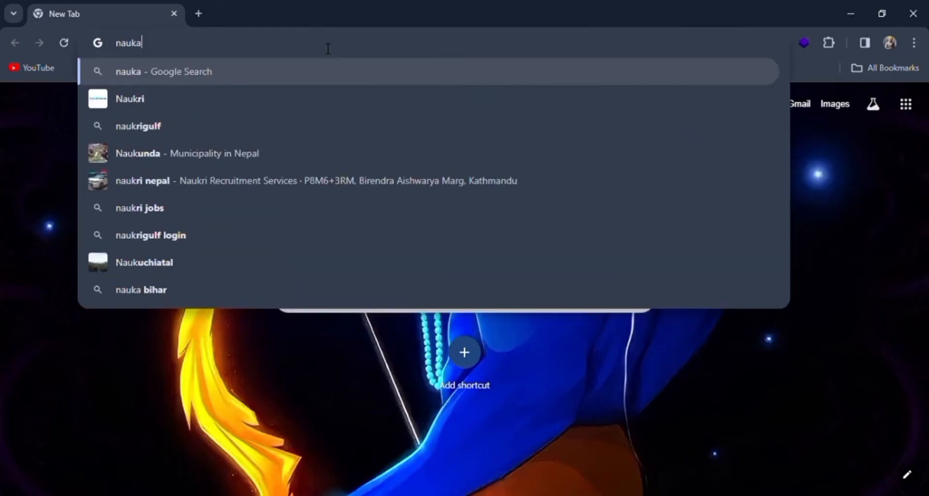
text(ri)
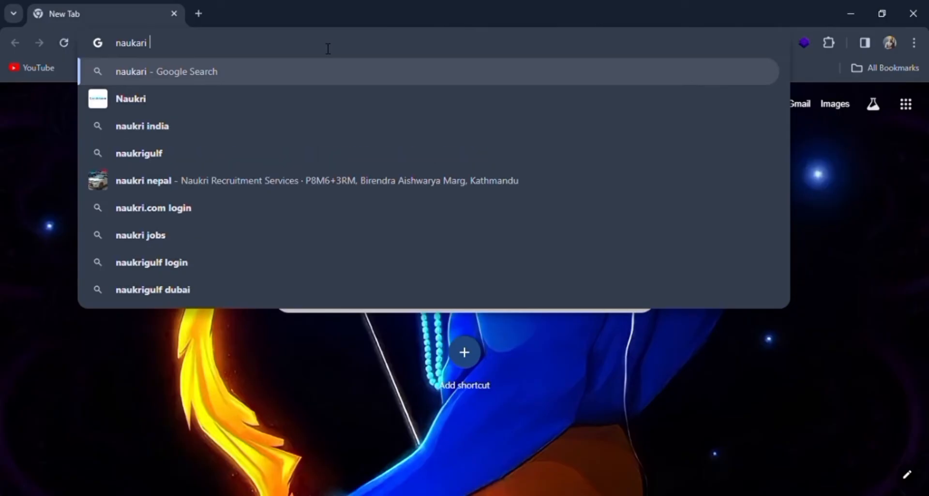
text(employee)
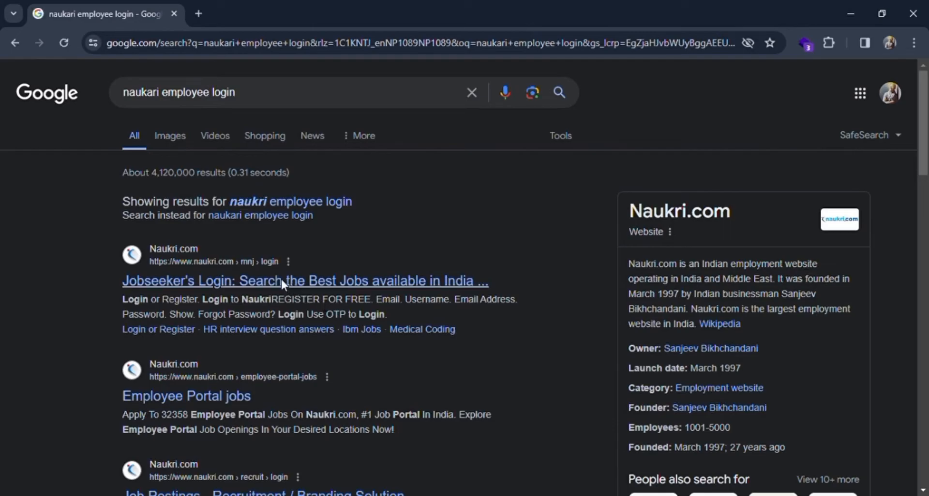
Step: Open the 'Jobseeker's Login' Naukri.com result from the search results
click(305, 280)
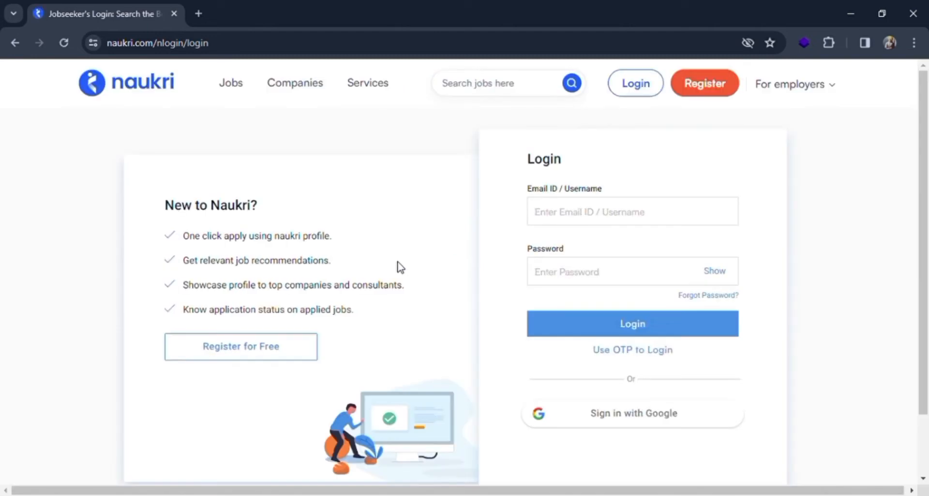
mouse_move(545, 304)
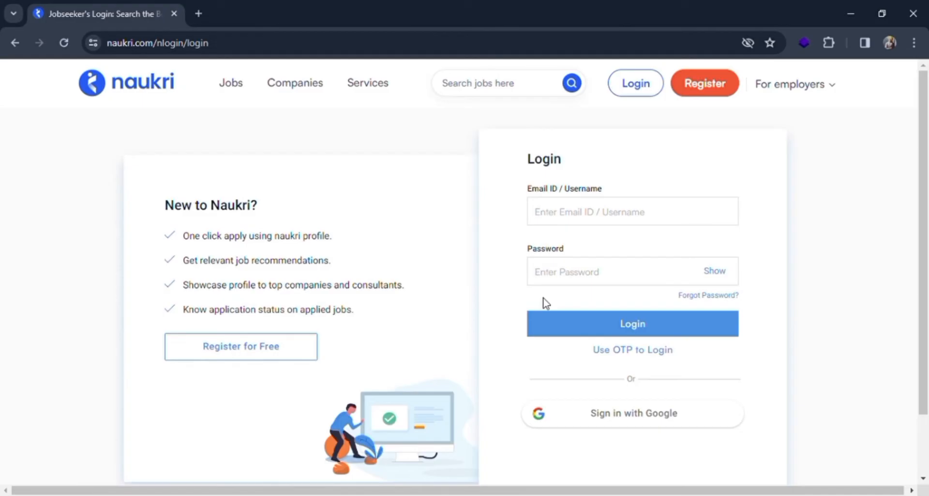
mouse_move(699, 94)
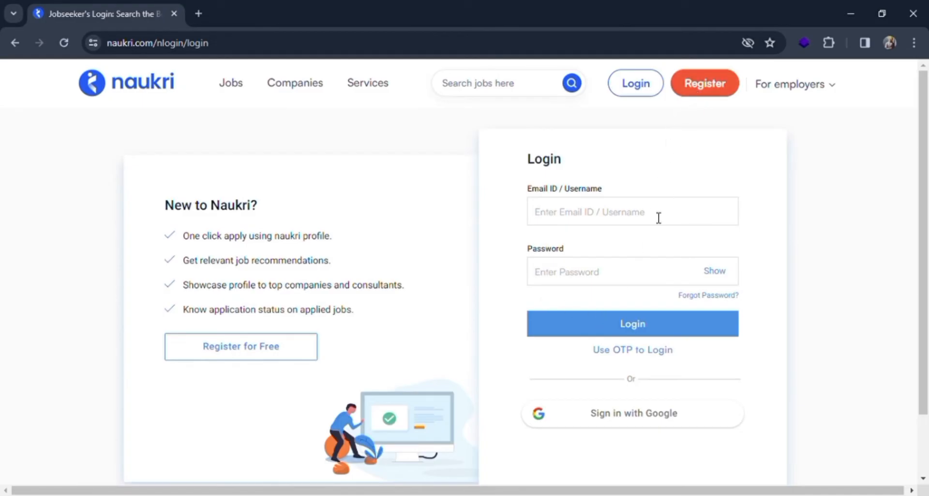
Step: Enter username temp_user and the password into the Naukri login form
click(632, 211)
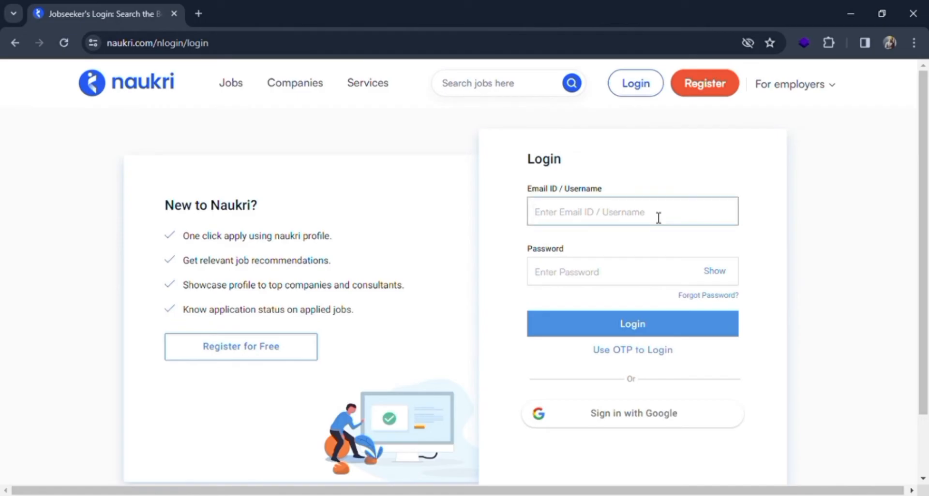
text(temp_user)
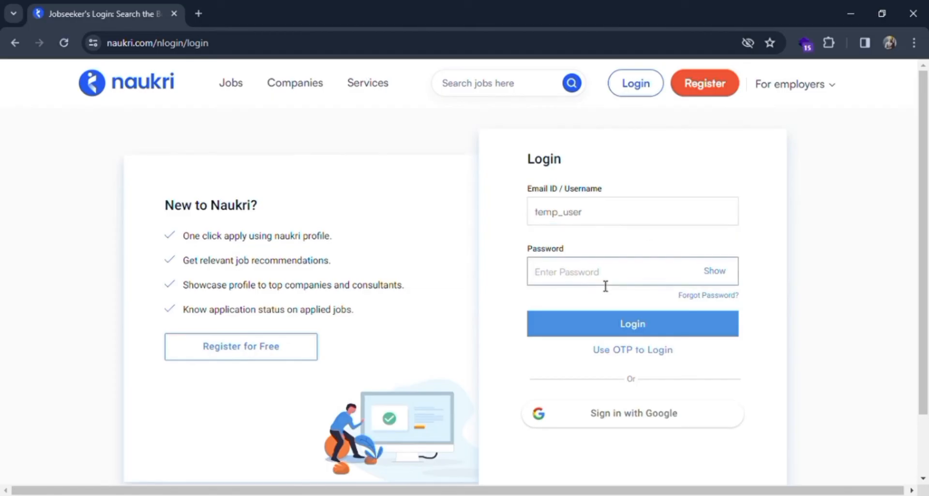
text(password)
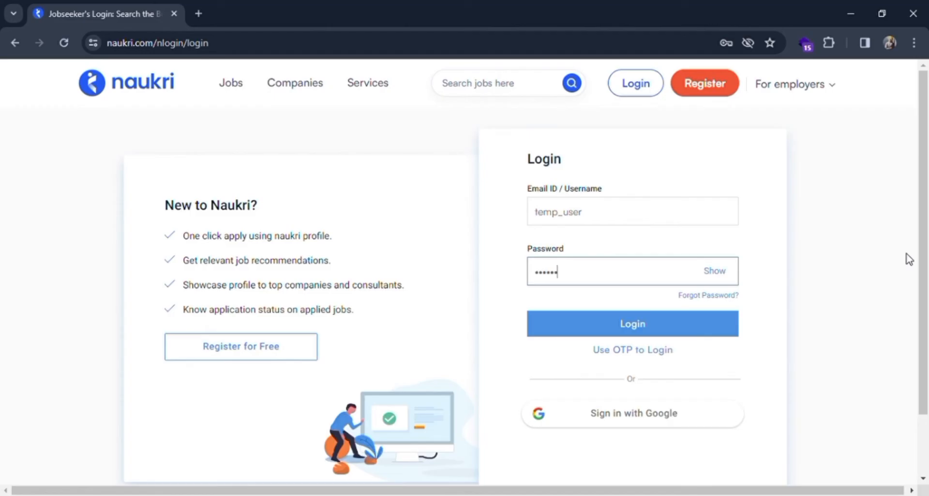
mouse_move(733, 298)
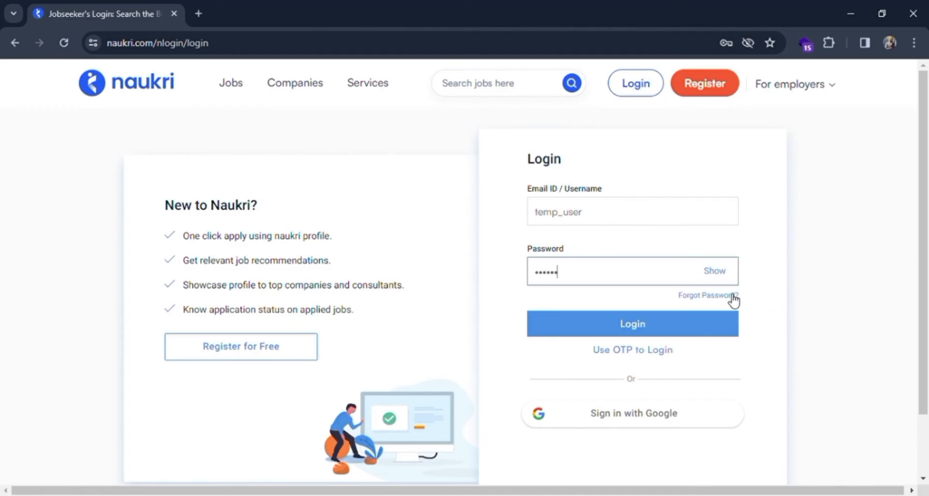
mouse_move(701, 367)
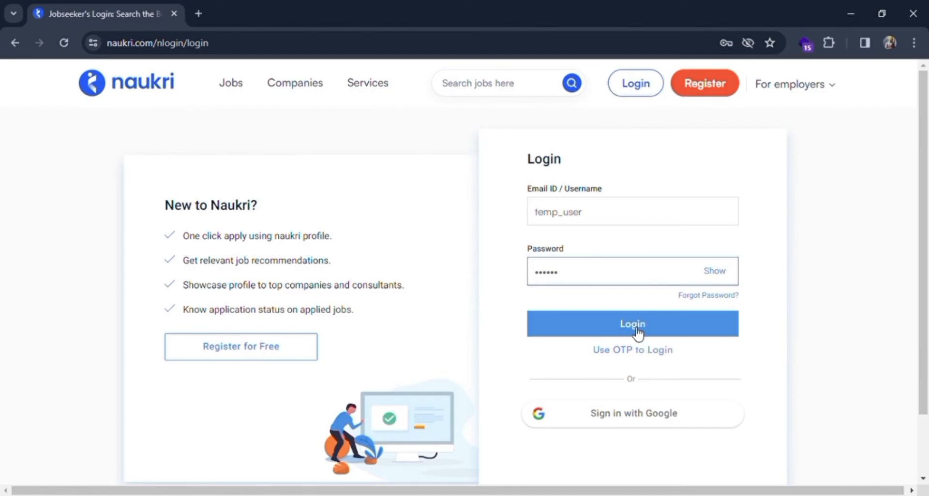
mouse_move(847, 347)
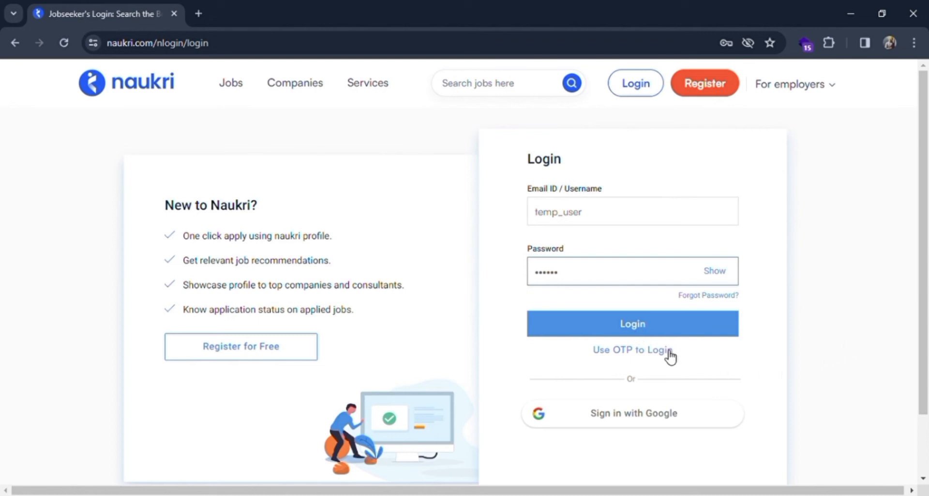
mouse_move(881, 492)
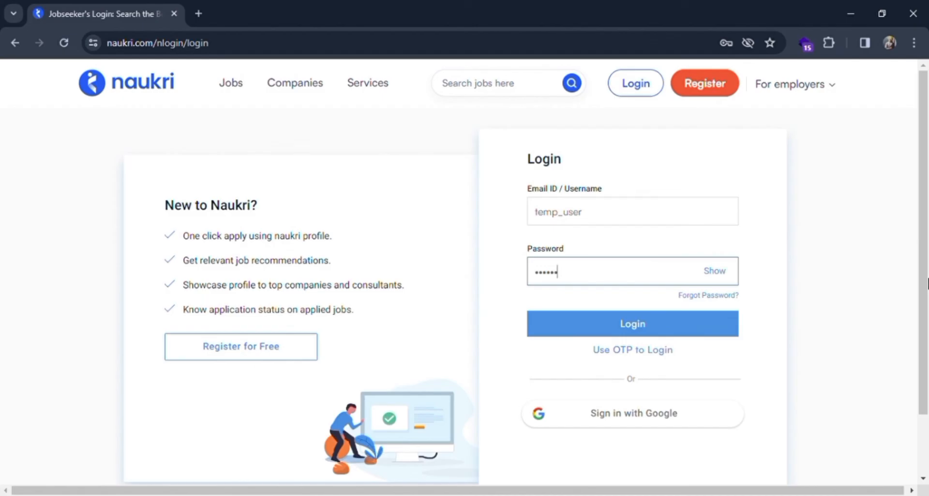
mouse_move(872, 68)
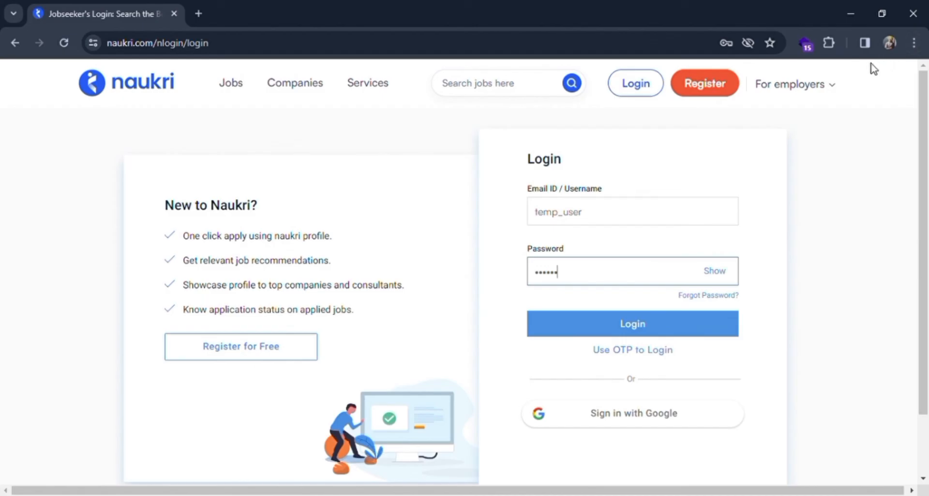